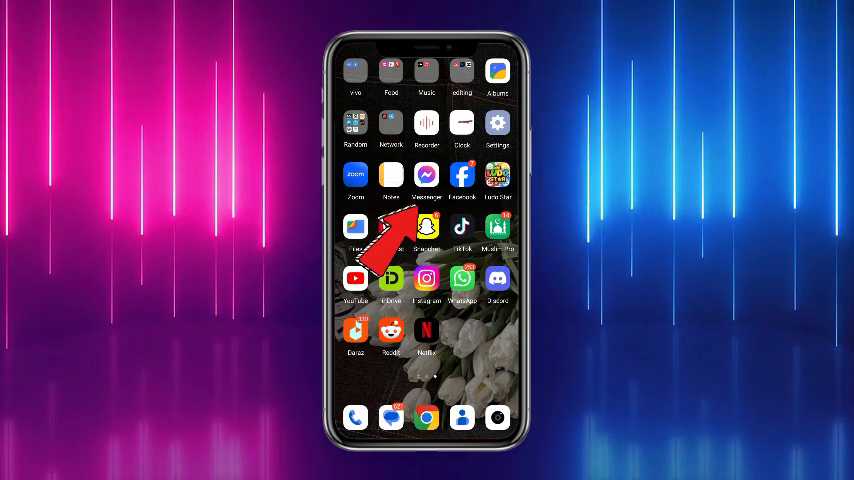
- Launch Messenger from the Android home screen to show the chats list
{"action": "left_click", "coordinate": [426, 175]}
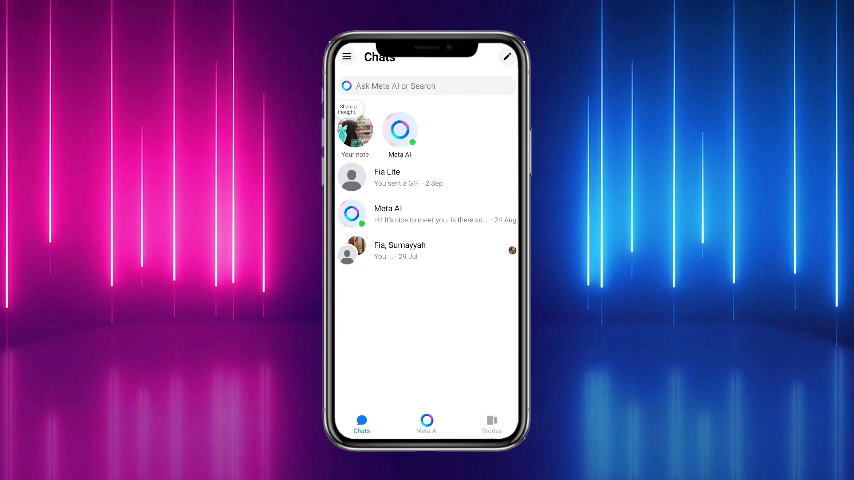